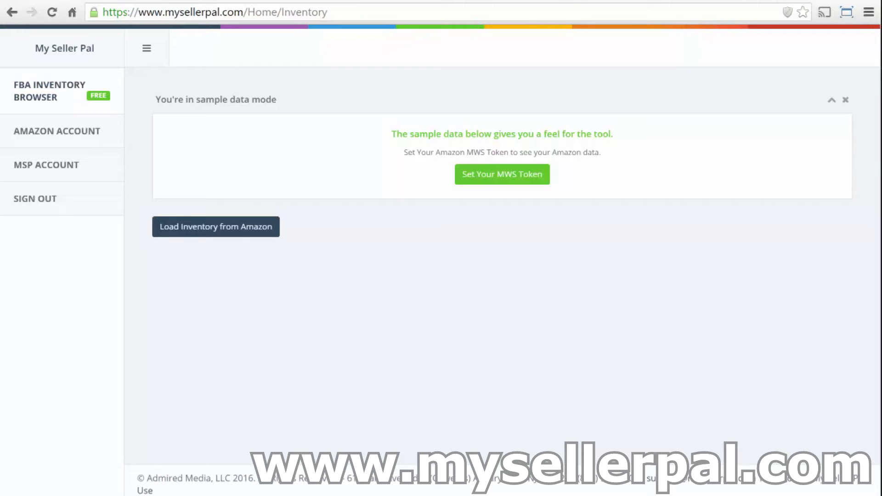
pyautogui.moveTo(338, 217)
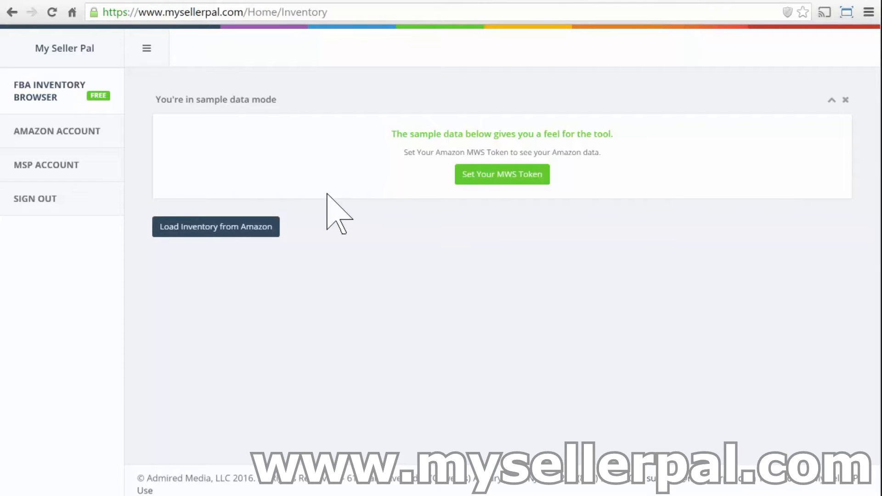
pyautogui.moveTo(681, 250)
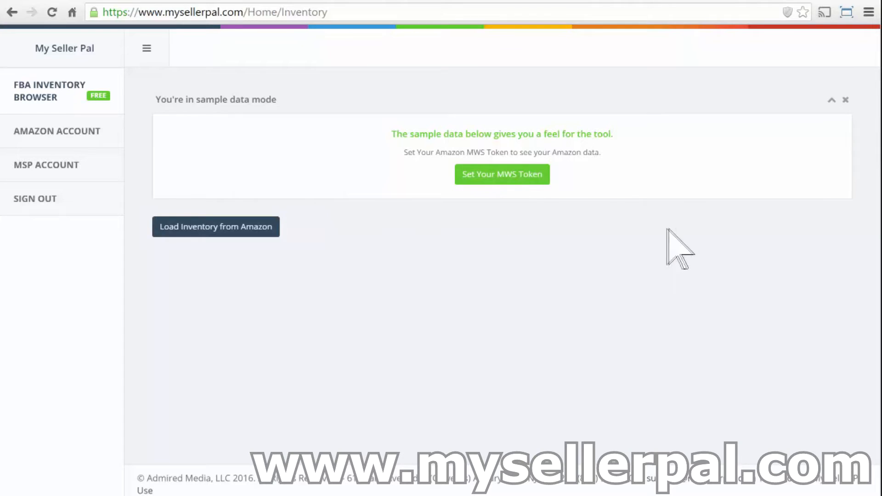
pyautogui.moveTo(343, 180)
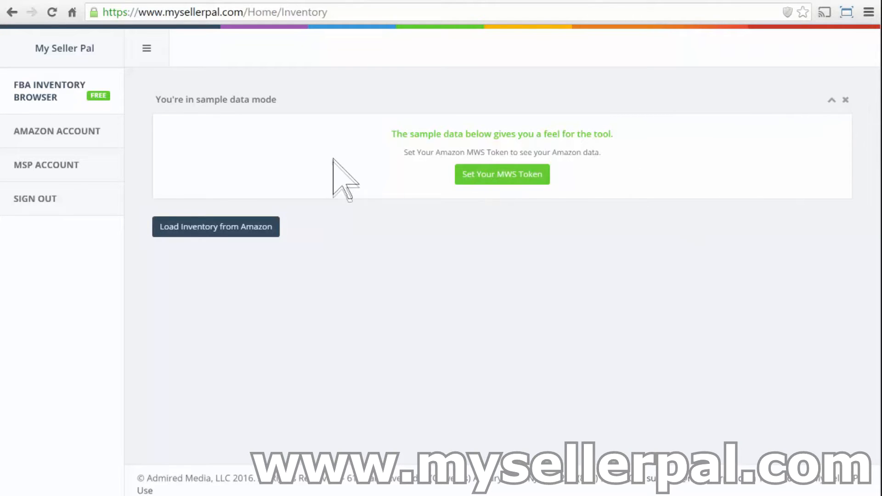
# Step: Dismiss the 'You're in sample data mode' notice on the inventory page
pyautogui.moveTo(400, 135); pyautogui.dragTo(562, 152)
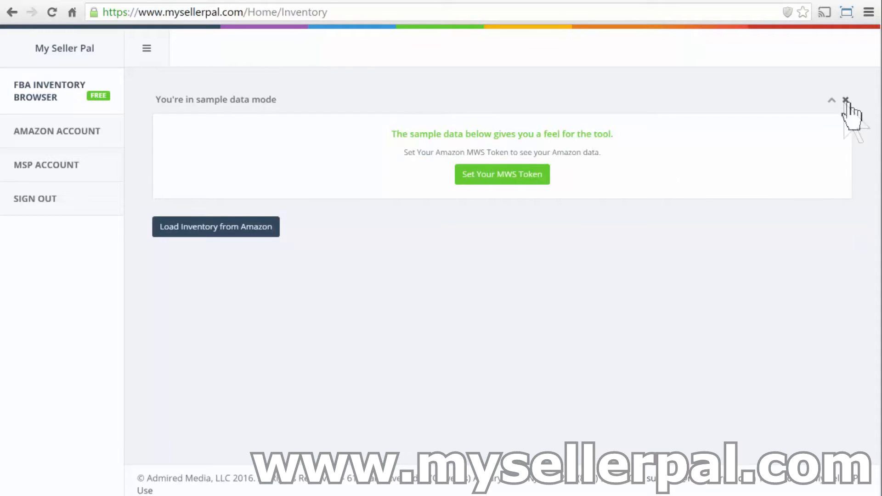
pyautogui.click(846, 101)
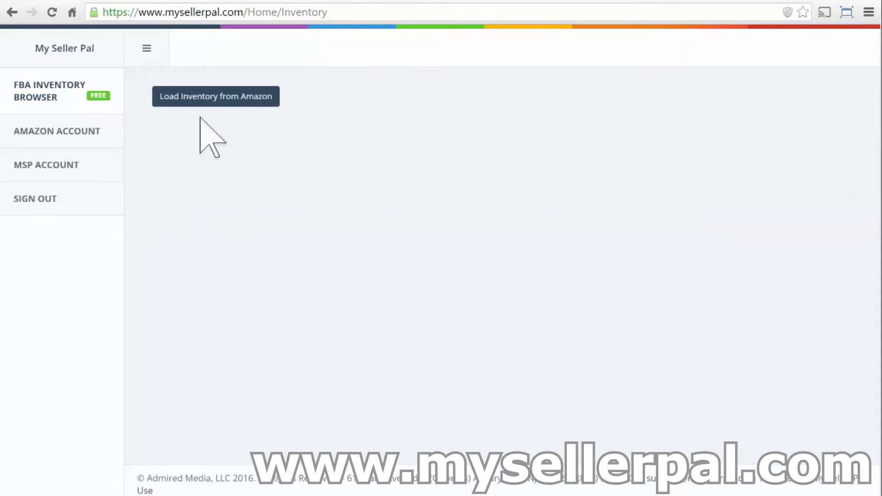
# Step: Load the sample inventory from Amazon and review the 7,198 supply / 2,216 in-stock totals and product table
pyautogui.click(215, 96)
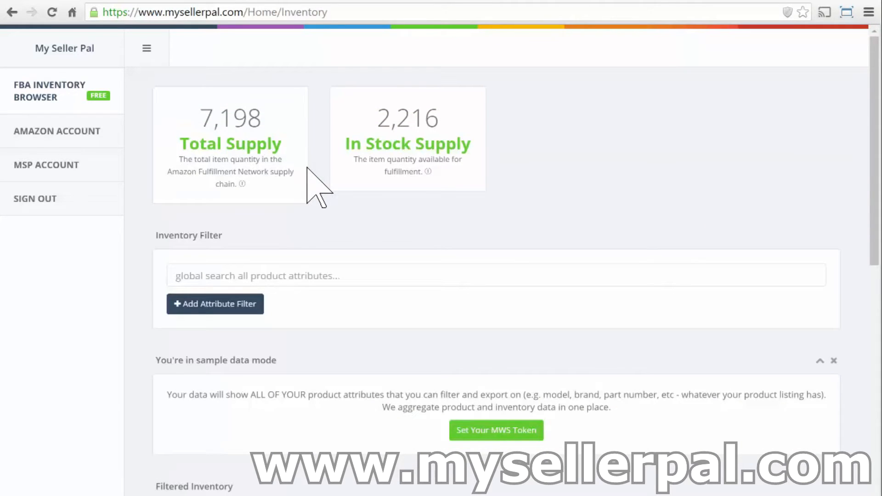
pyautogui.moveTo(577, 130)
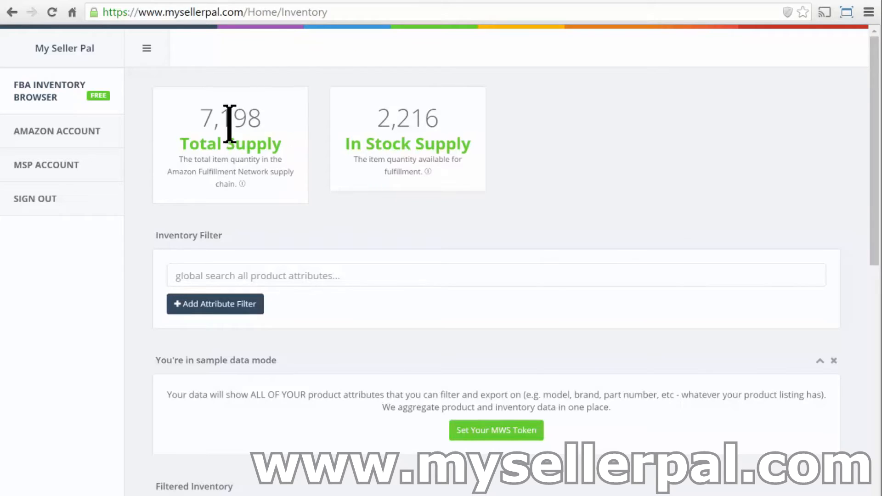
pyautogui.moveTo(392, 124)
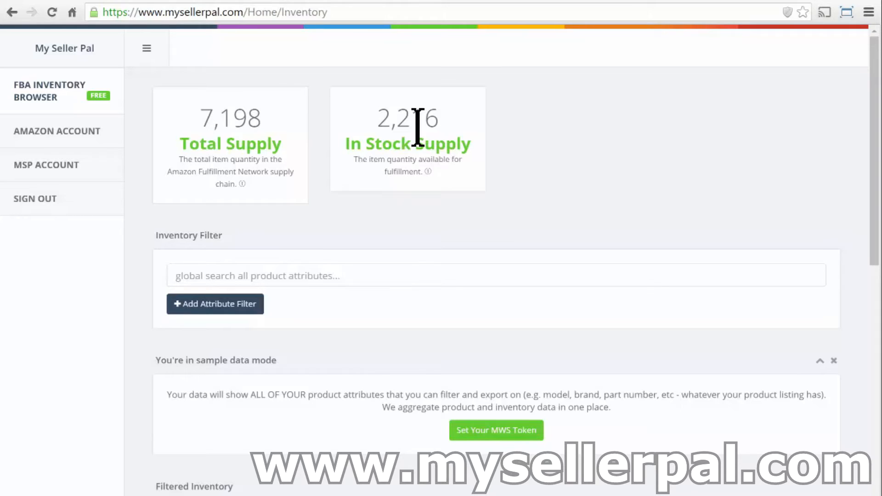
pyautogui.scroll(-3)
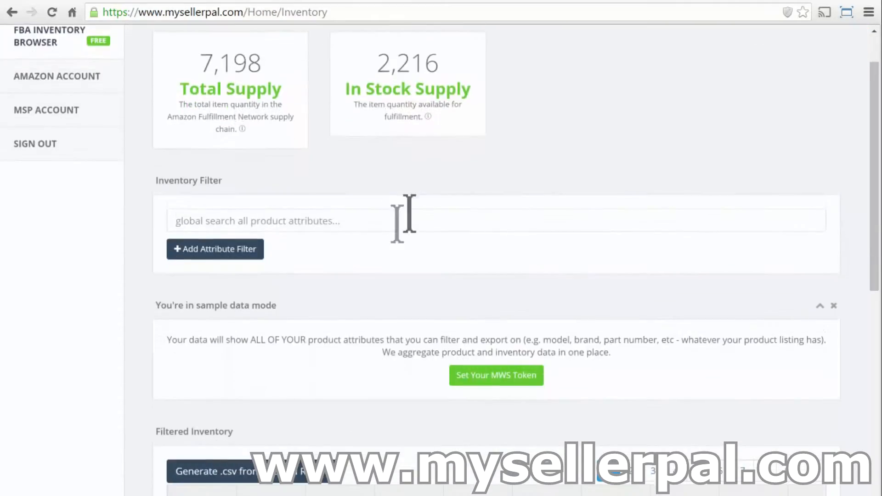
pyautogui.scroll(-3)
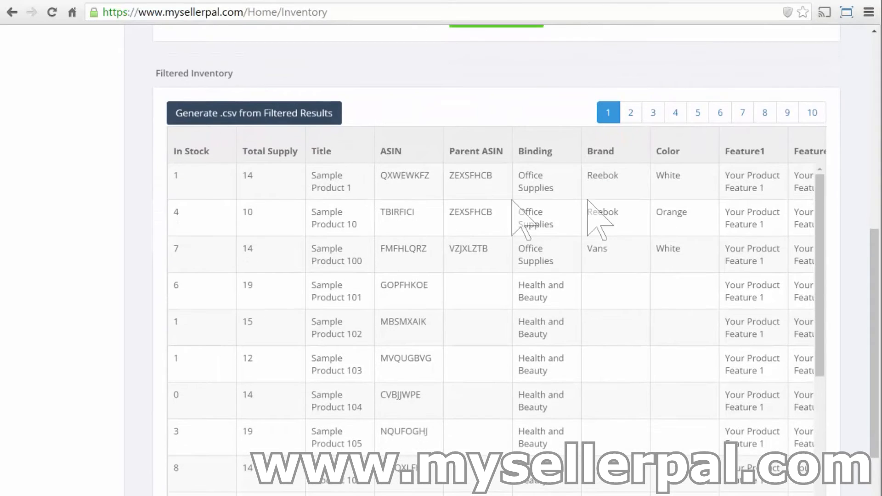
pyautogui.scroll(-3)
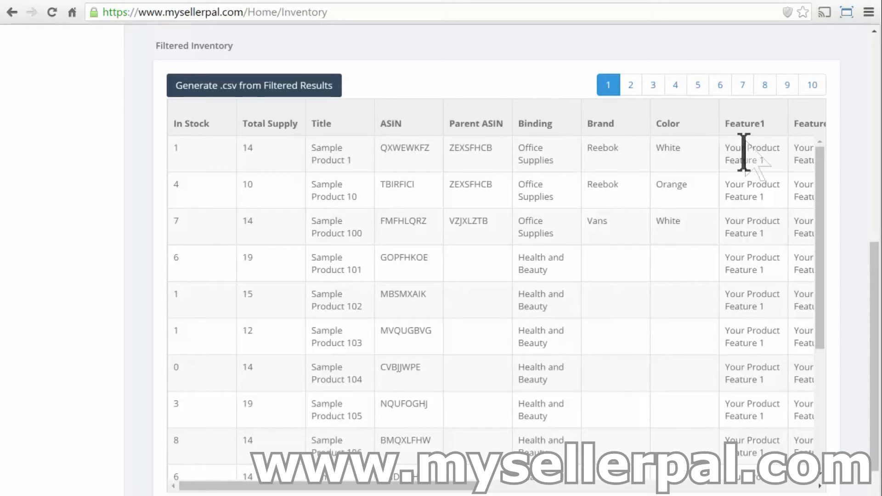
pyautogui.moveTo(870, 169)
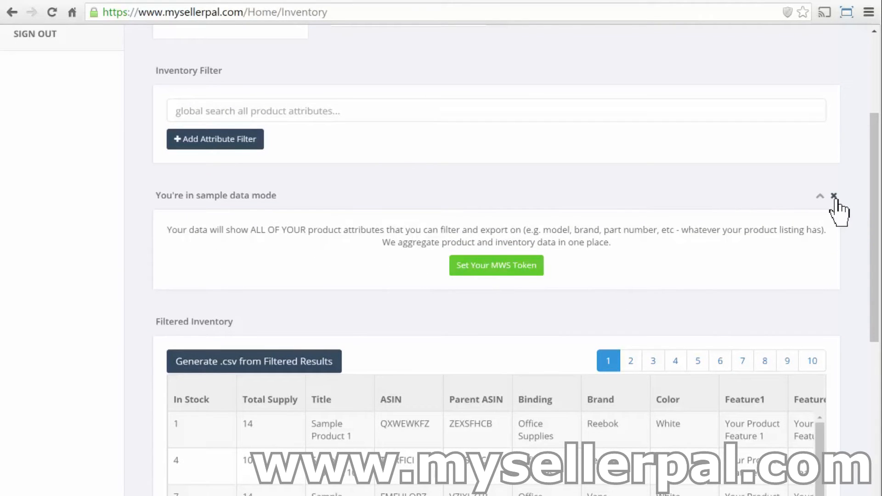
pyautogui.moveTo(825, 245)
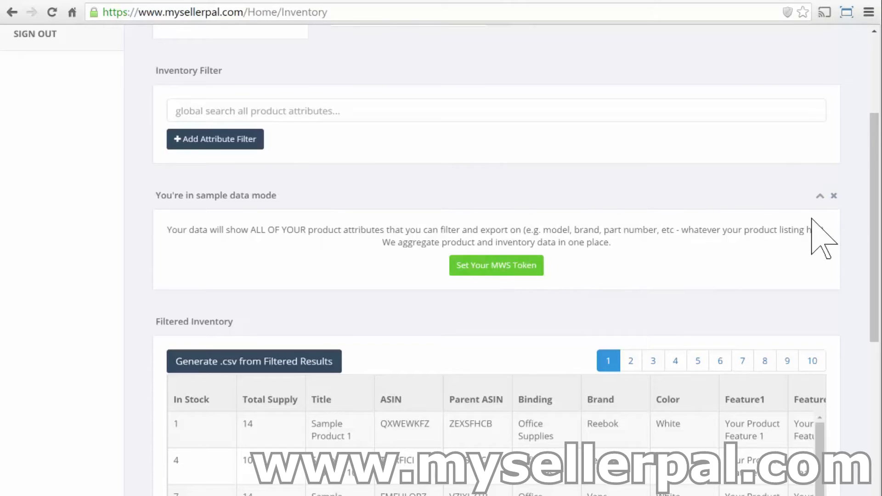
# Step: Close the second sample notice and filter inventory with a global search for 'nike'
pyautogui.click(835, 196)
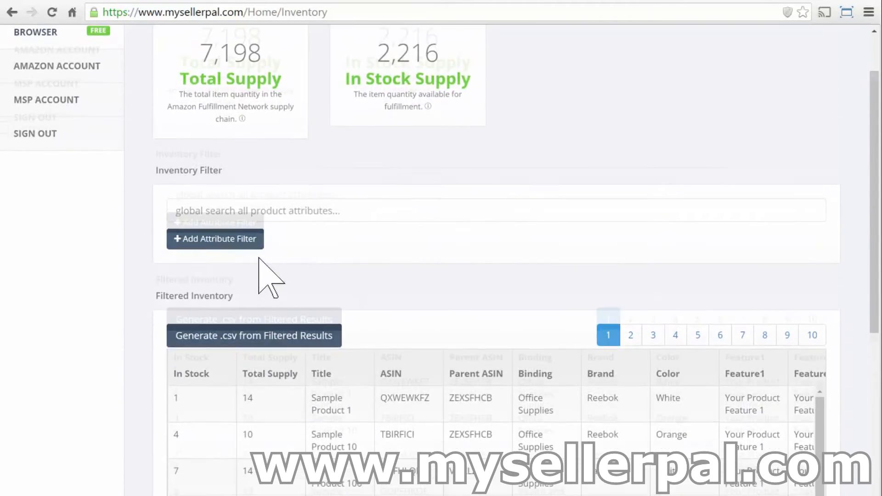
pyautogui.scroll(-3)
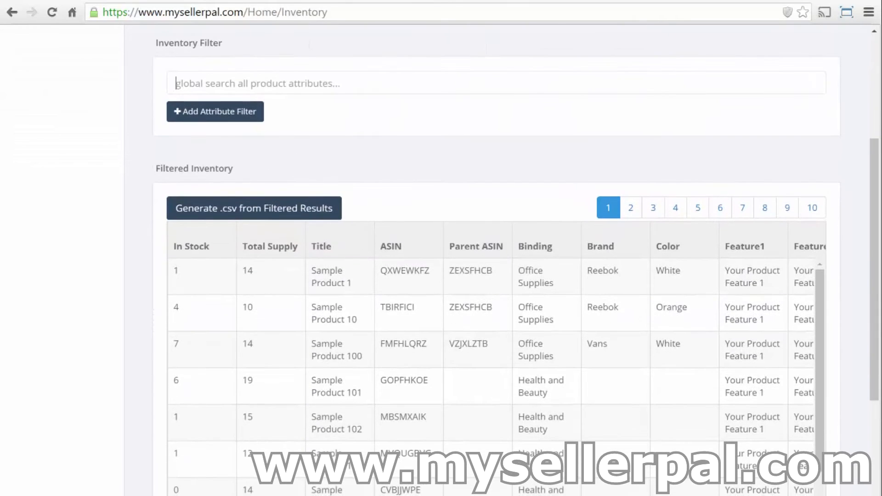
pyautogui.moveTo(333, 124)
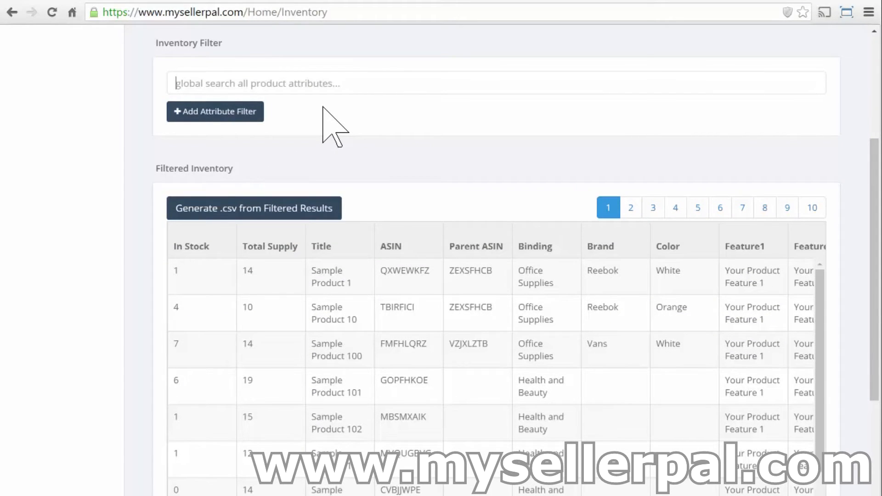
pyautogui.write('nike')
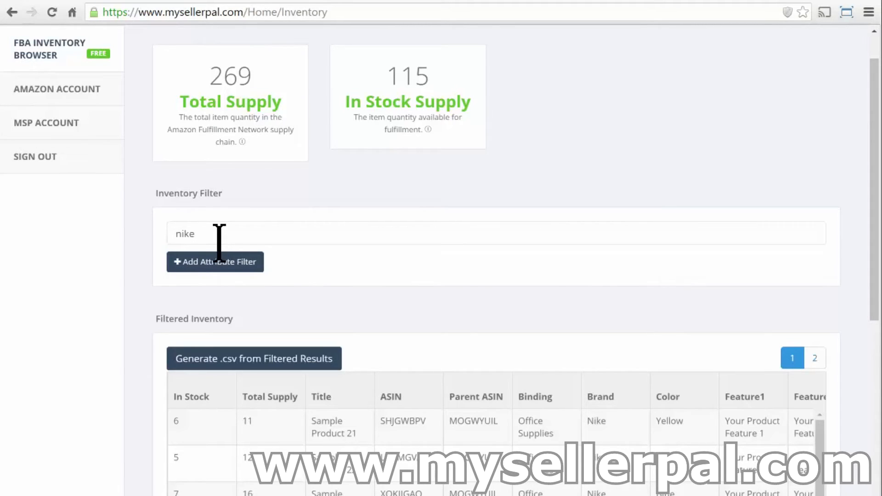
pyautogui.moveTo(870, 205)
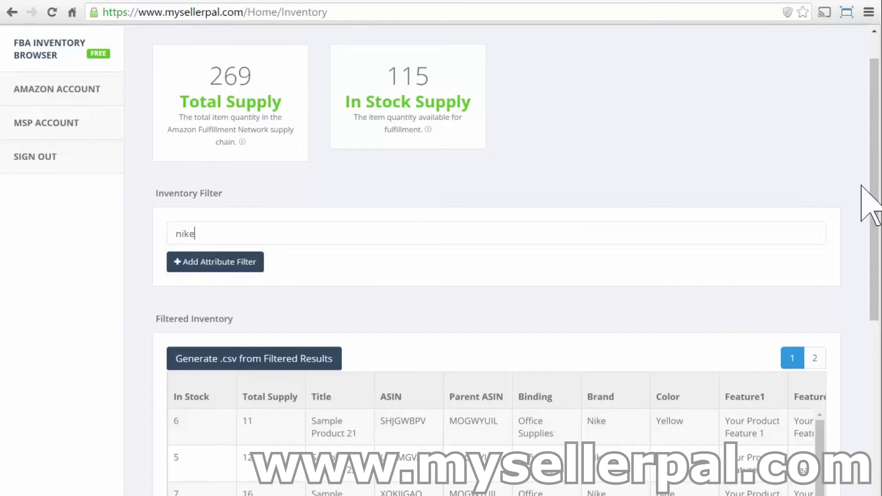
pyautogui.scroll(-3)
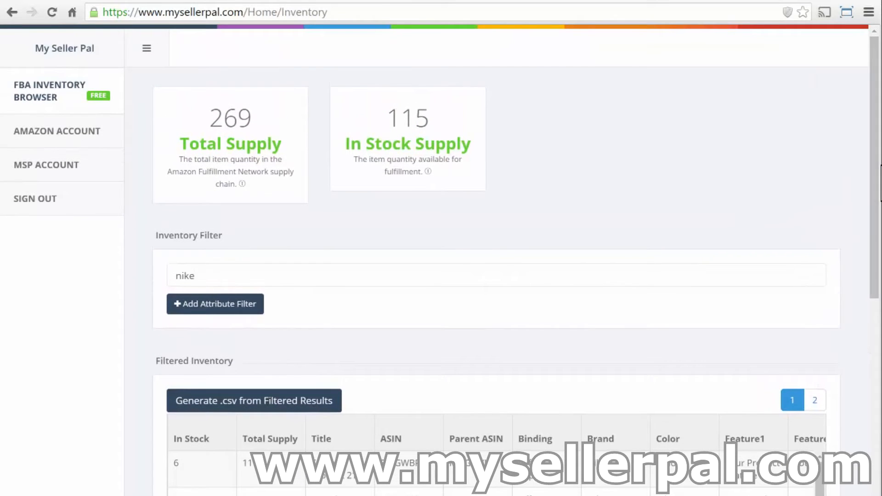
pyautogui.scroll(-3)
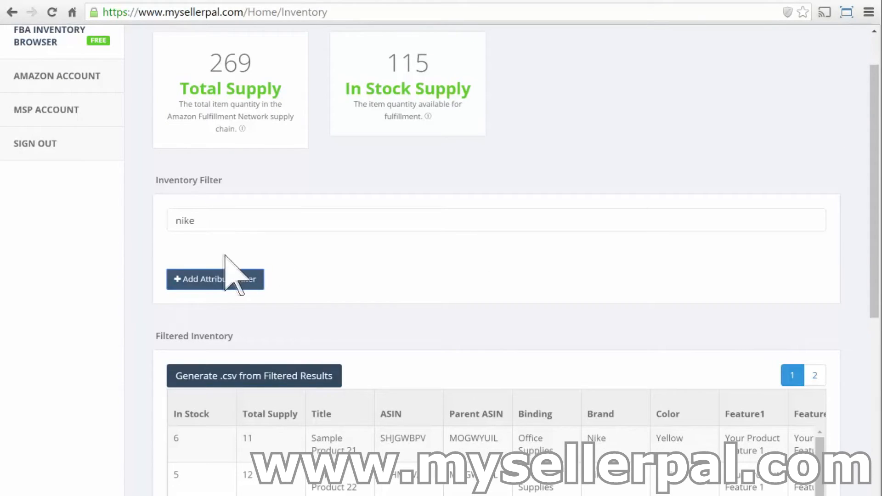
# Step: Set an attribute filter of Size = Large on the Nike results
pyautogui.click(214, 280)
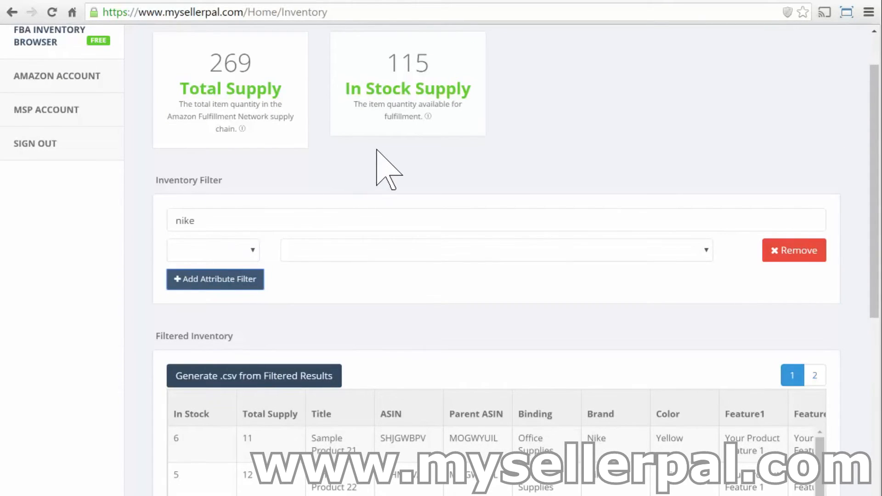
pyautogui.scroll(-3)
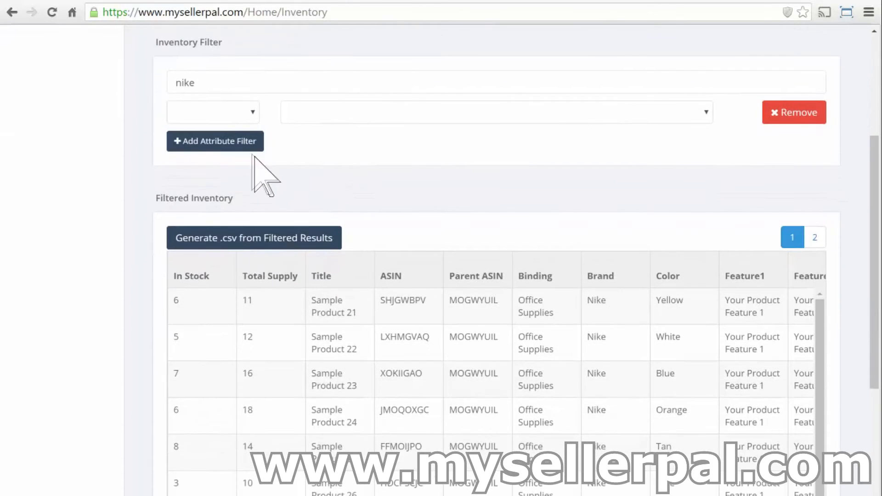
pyautogui.moveTo(202, 129)
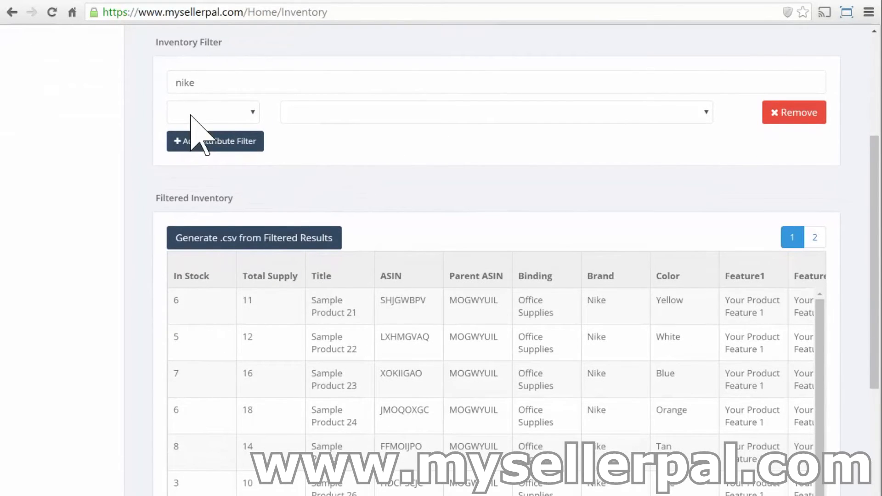
pyautogui.click(212, 111)
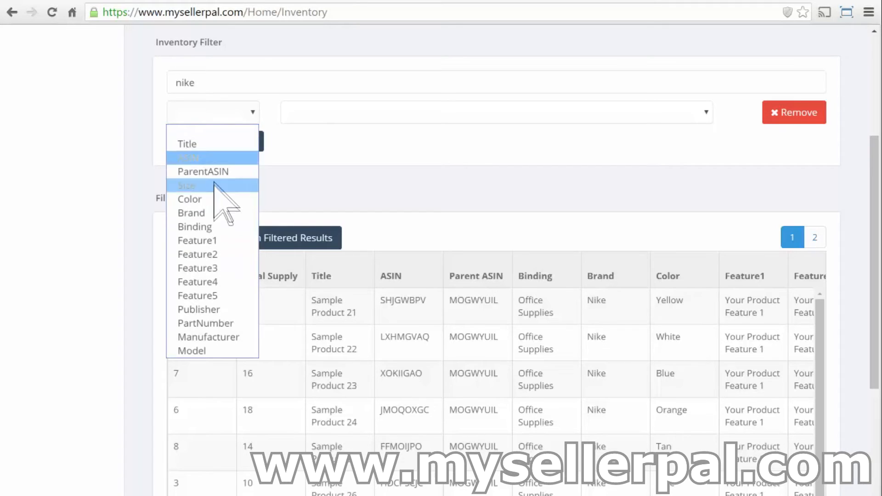
pyautogui.click(186, 185)
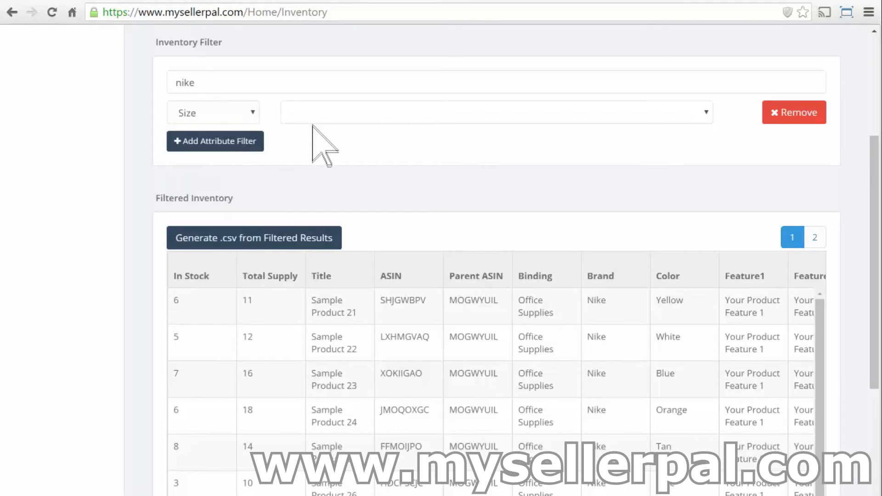
pyautogui.click(495, 113)
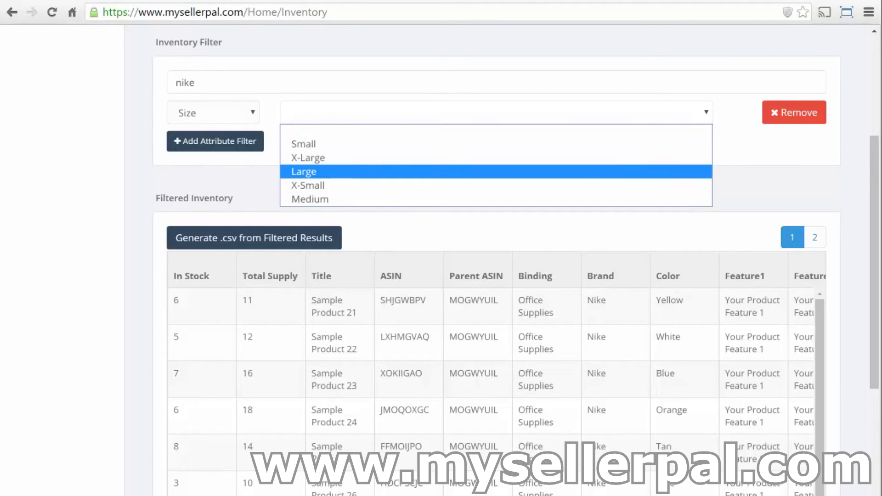
pyautogui.click(303, 172)
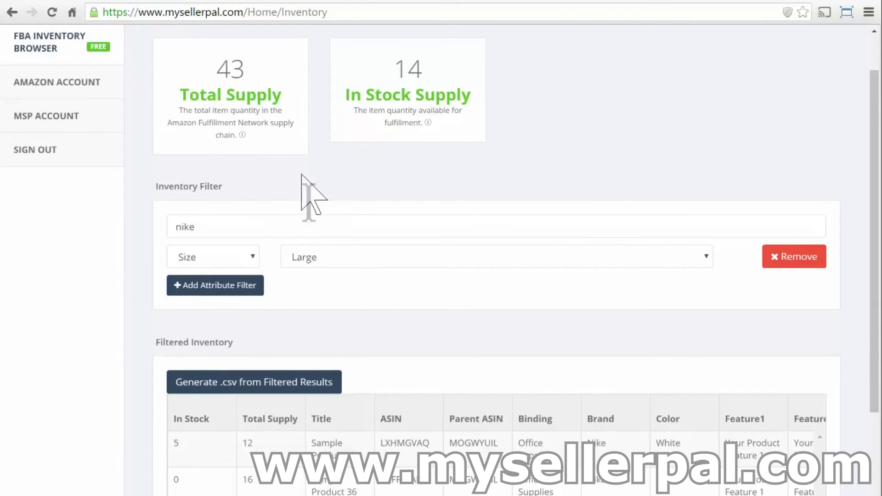
pyautogui.moveTo(293, 170)
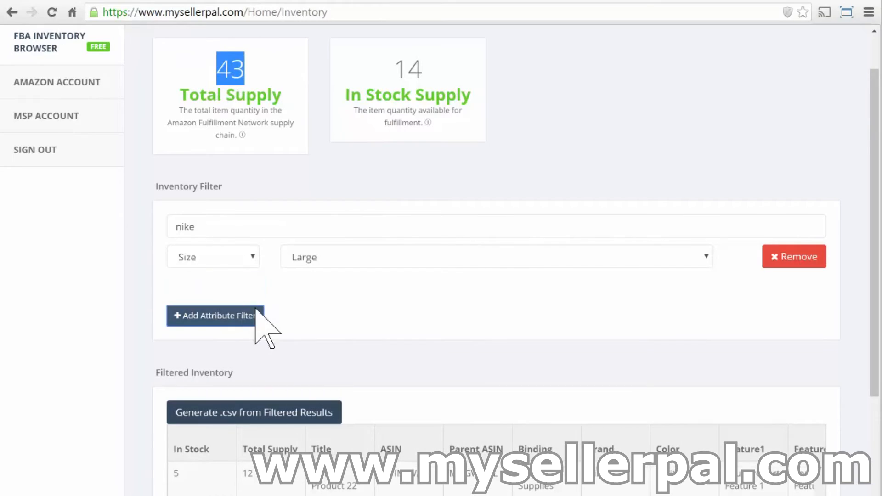
# Step: Add a second attribute filter row, then remove the empty row
pyautogui.click(214, 315)
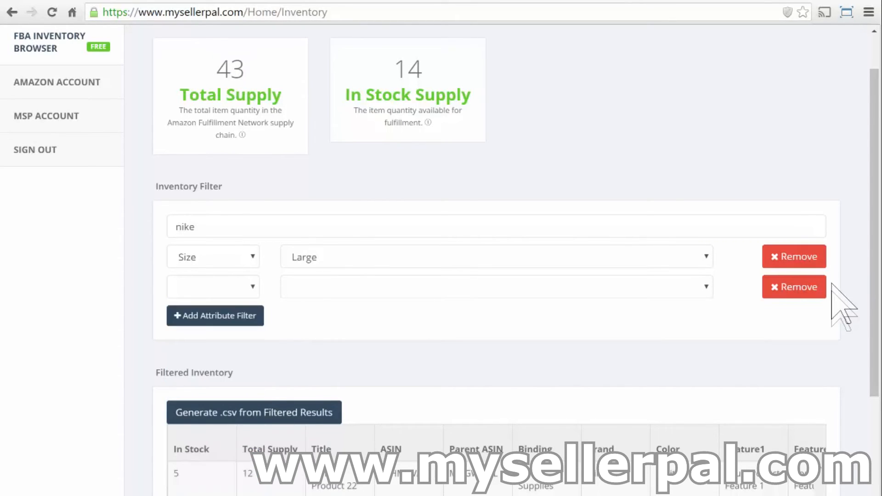
pyautogui.click(794, 287)
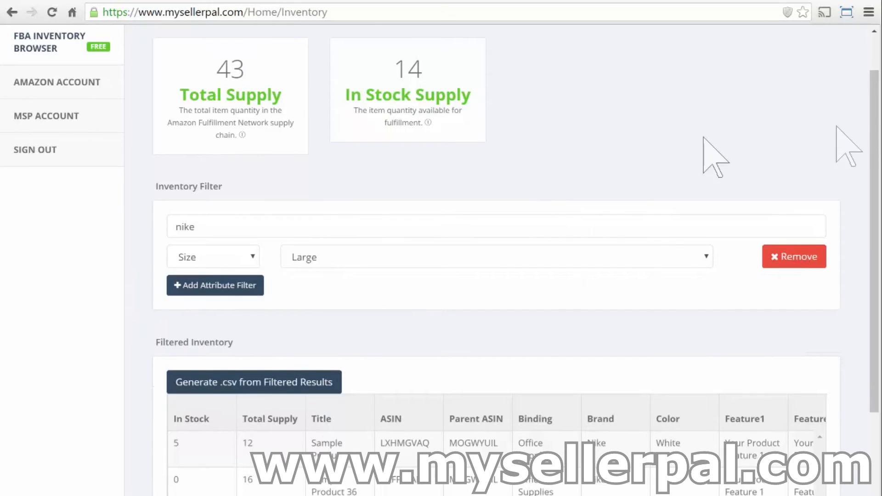
# Step: Generate a CSV from the filtered Nike Large results, download it and open the file
pyautogui.scroll(-3)
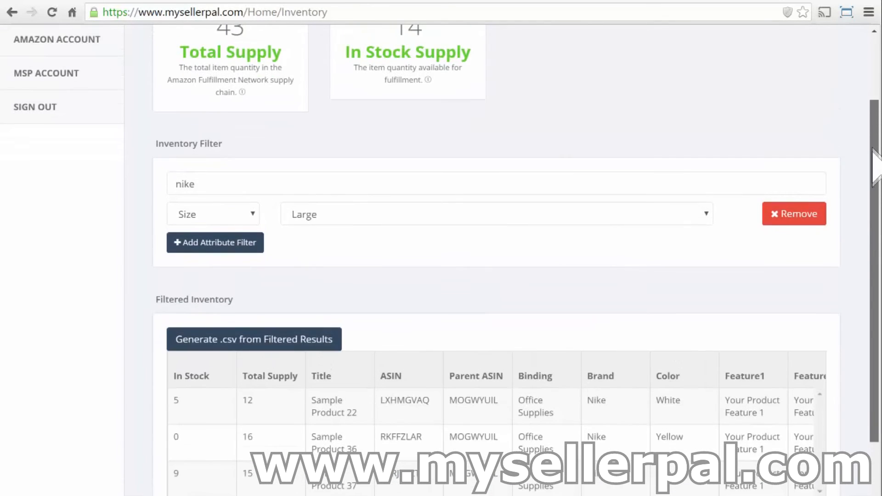
pyautogui.scroll(-3)
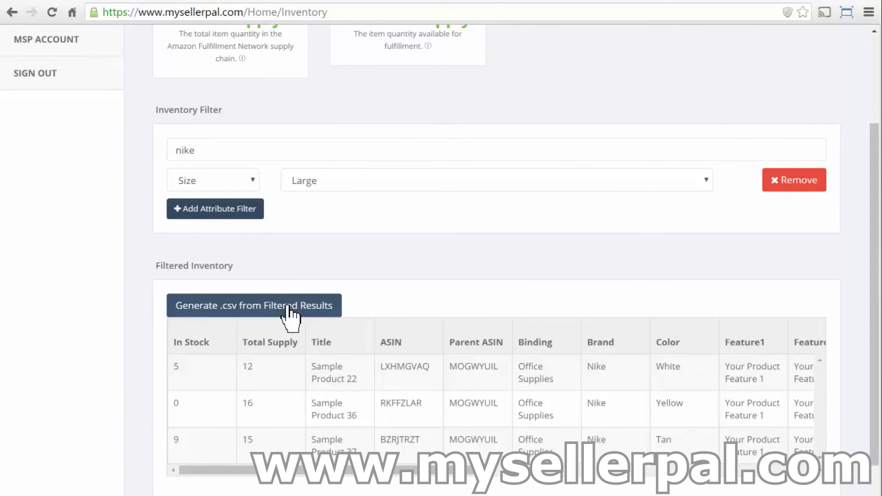
pyautogui.moveTo(305, 320)
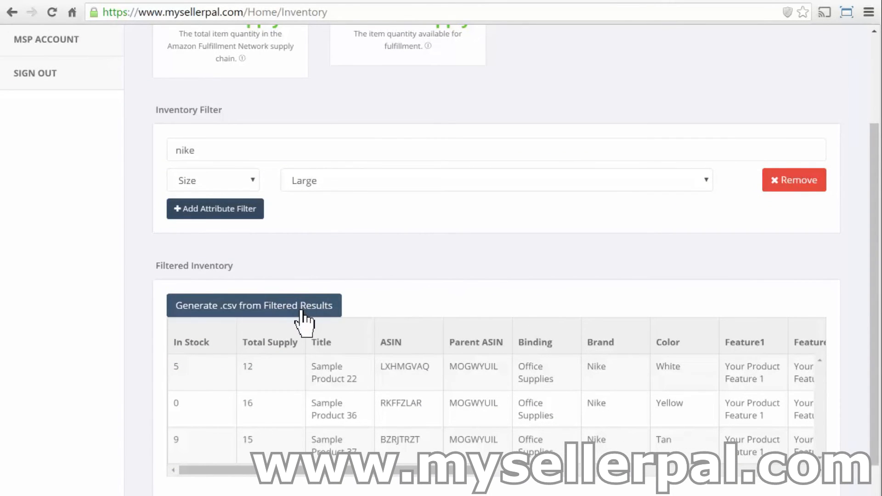
pyautogui.click(254, 305)
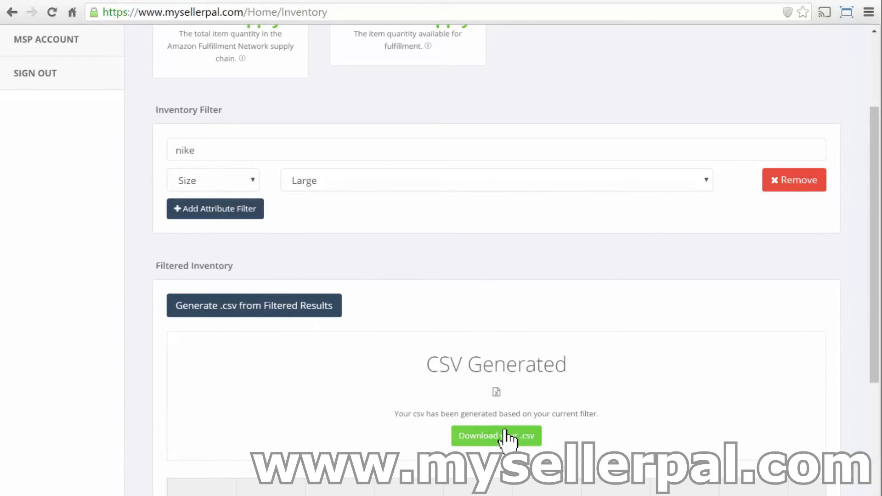
pyautogui.click(495, 436)
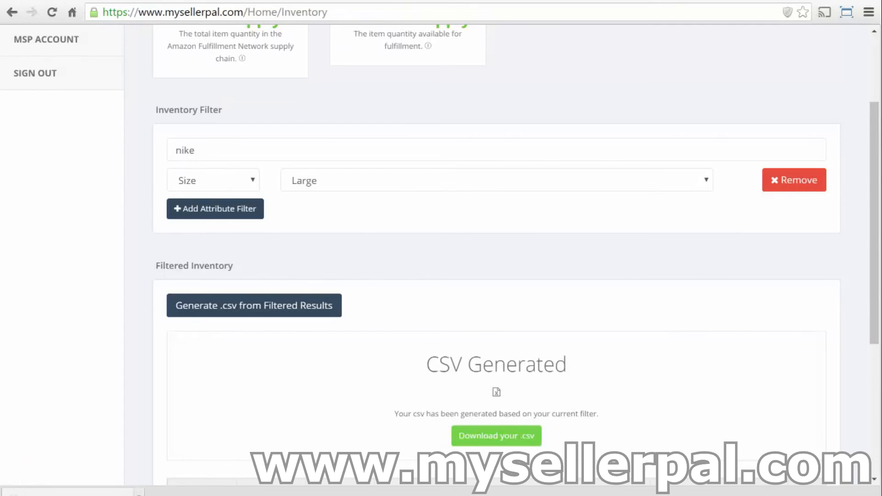
pyautogui.click(496, 436)
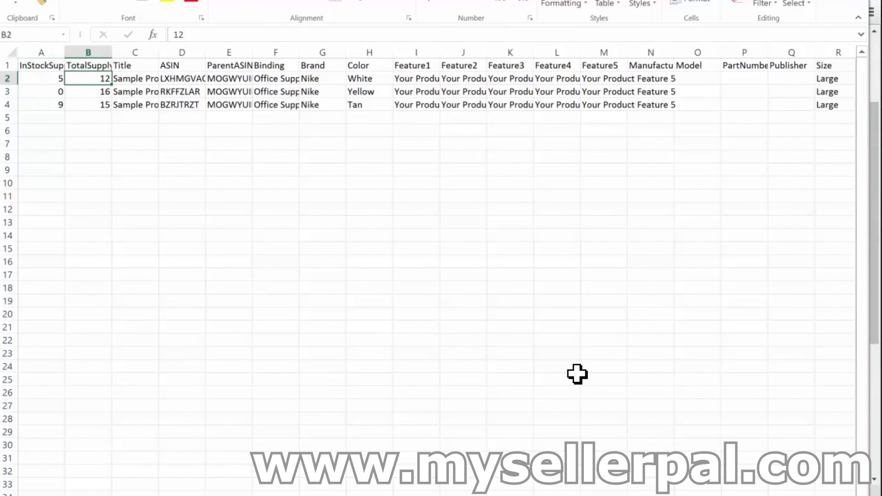
# Step: Inspect cell A2 and a neighbouring cell of the opened CSV in Excel
pyautogui.click(40, 78)
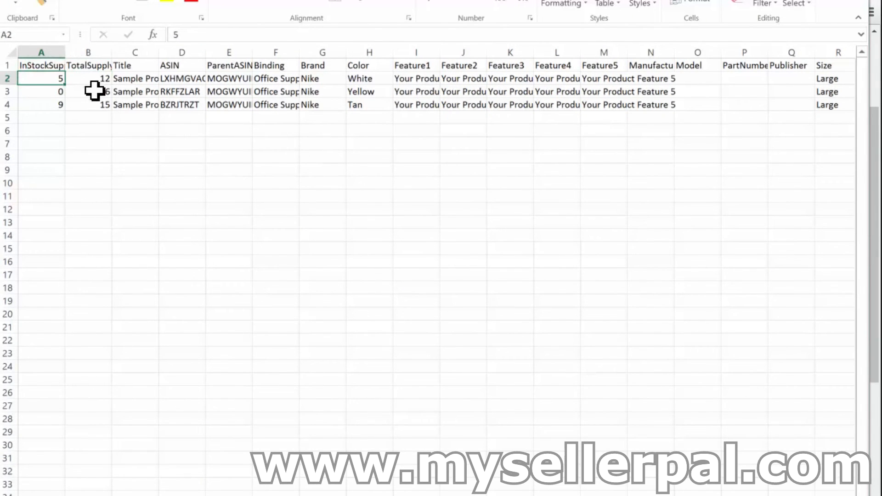
pyautogui.click(229, 78)
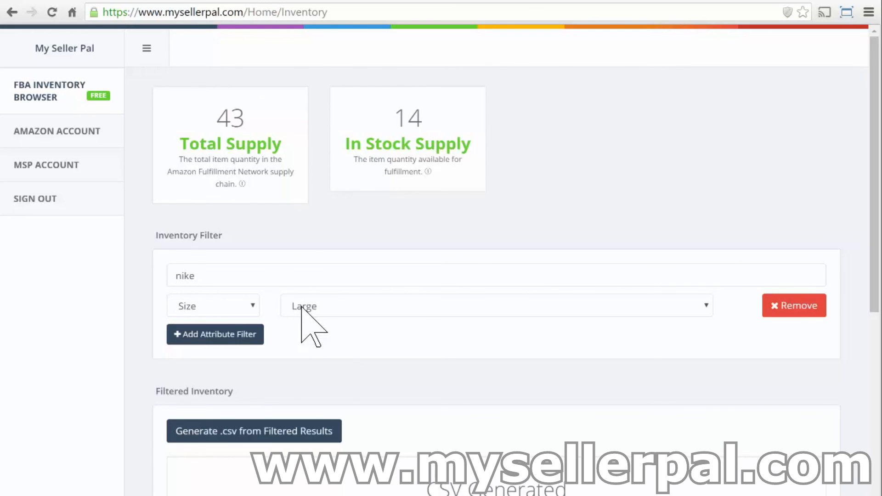
pyautogui.moveTo(197, 62)
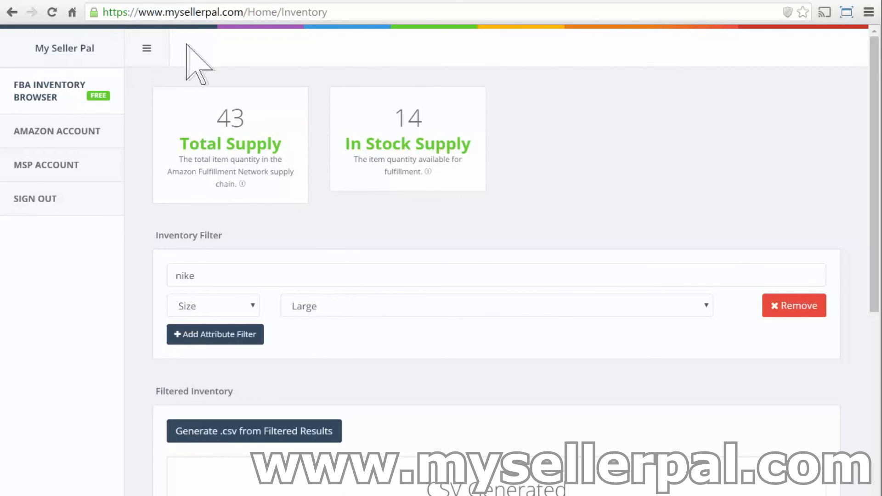
pyautogui.moveTo(743, 143)
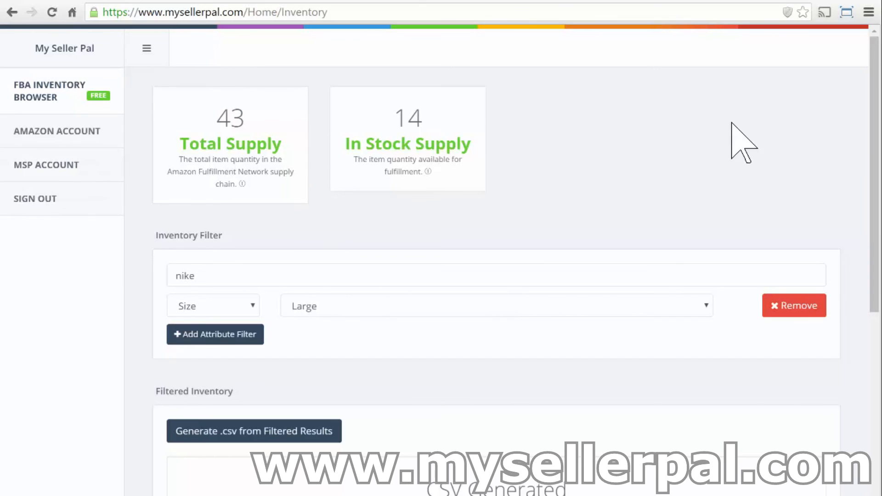